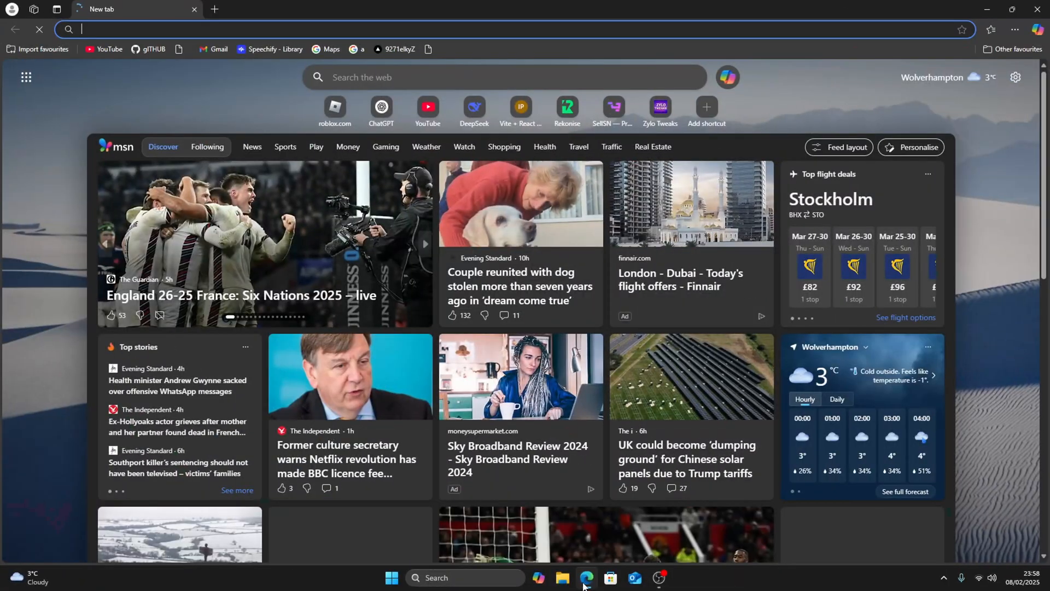
- Join the Zylo Tweaks Discord server via discord.gg/zylo and reach its zylotweaks channel
type("discord.gg/zylo")
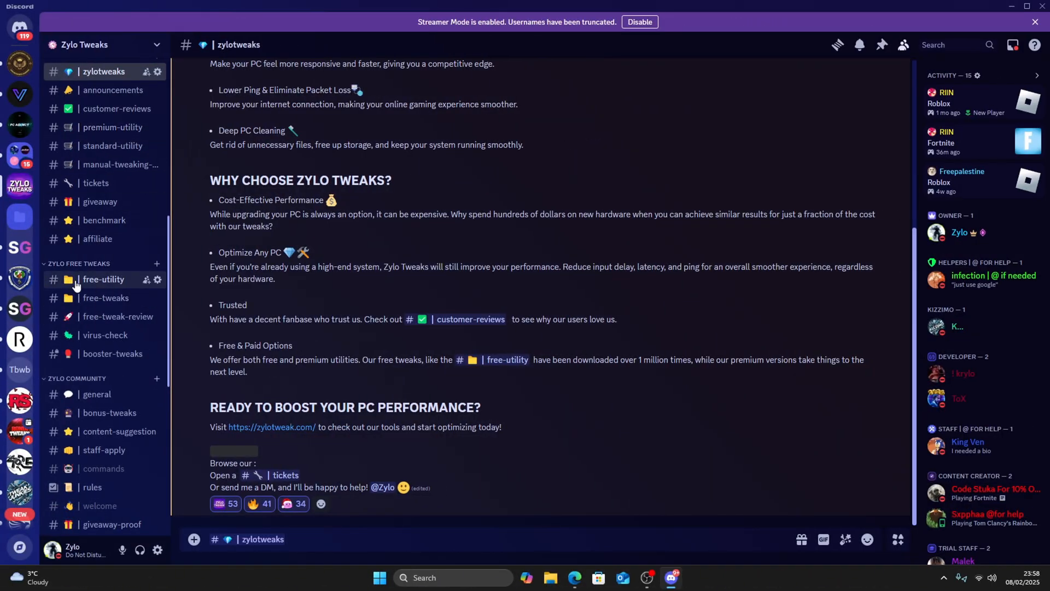
- Open the free-utility channel leading to the Rekonise unlock page for Zylo Utility V3
left_click(104, 279)
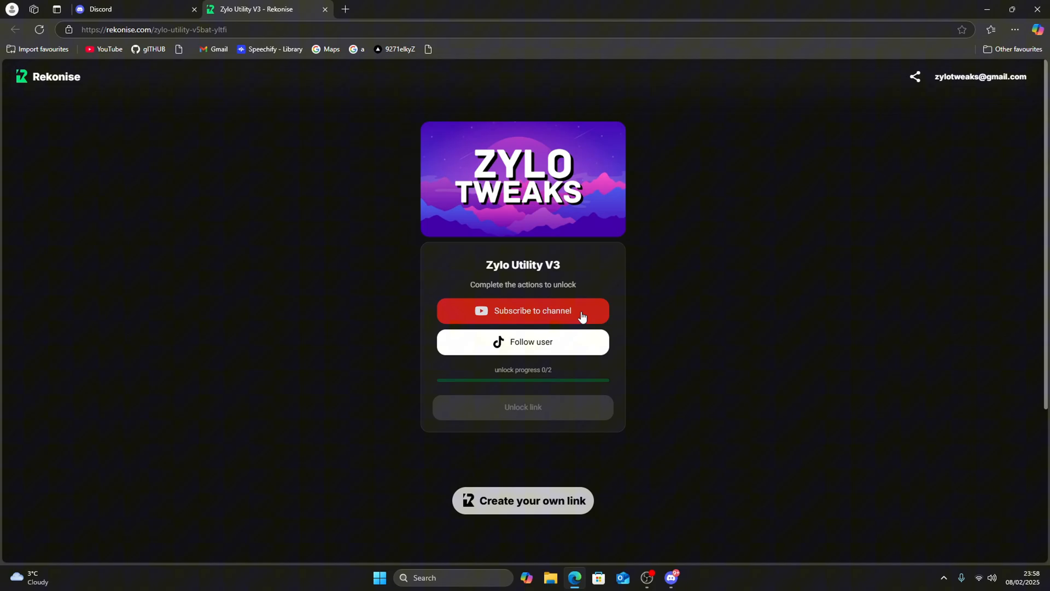
mouse_move(410, 393)
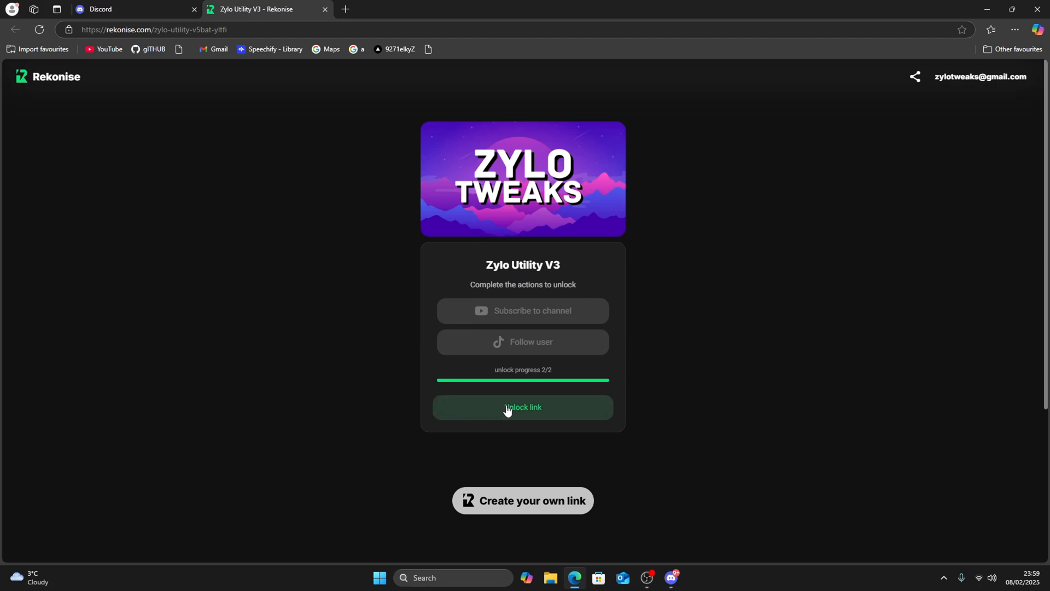
- Unlock the download link and download Zylo Free Utility.zip from the Gofile folder
left_click(523, 407)
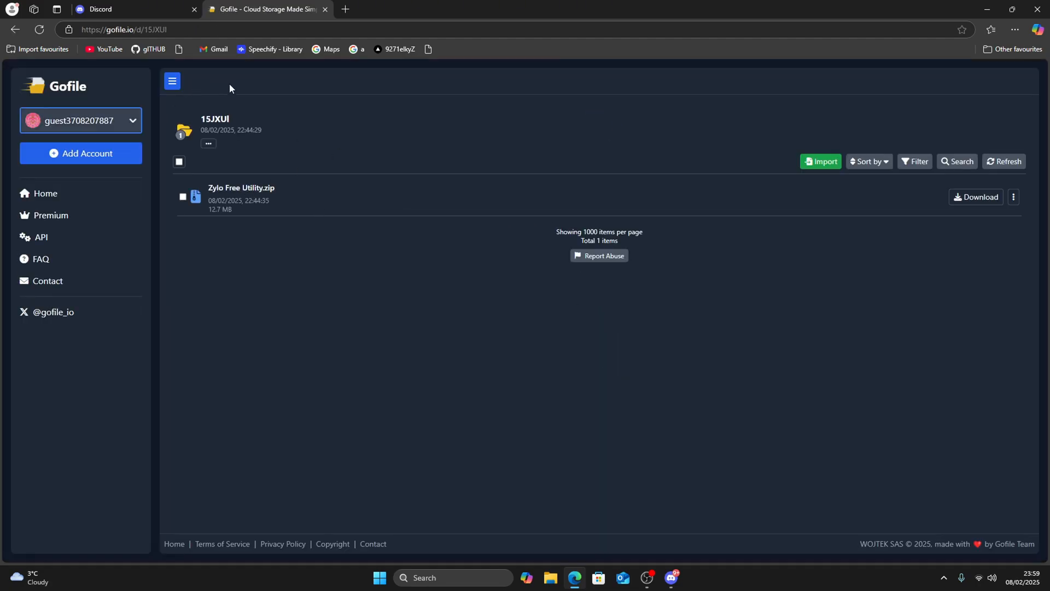
mouse_move(241, 188)
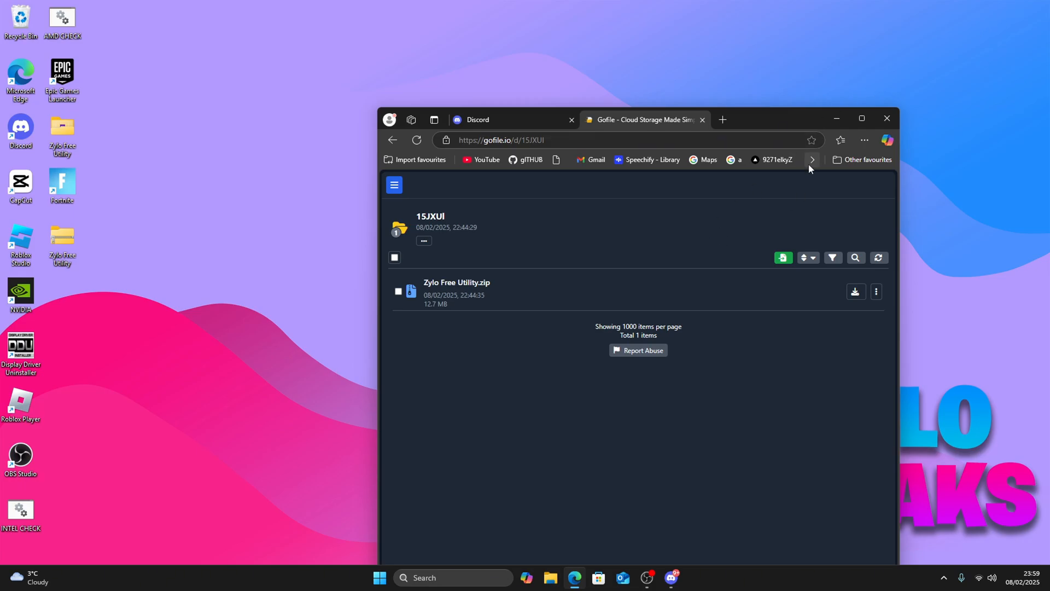
left_click(841, 140)
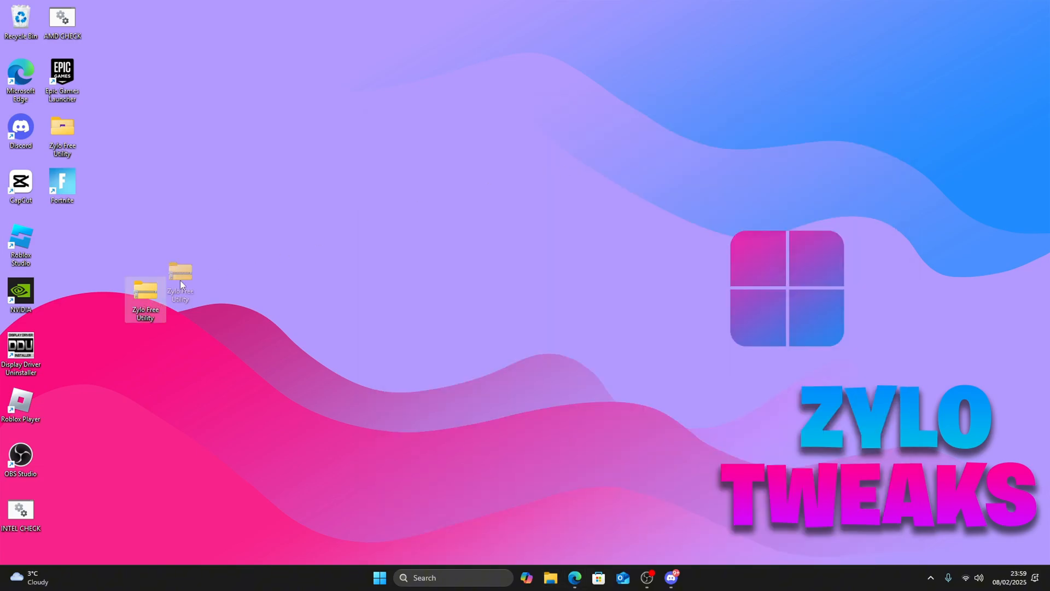
- Extract Zylo Free Utility.zip into its desktop folder and bring up options for the .exe
left_click_drag(146, 294, 436, 244)
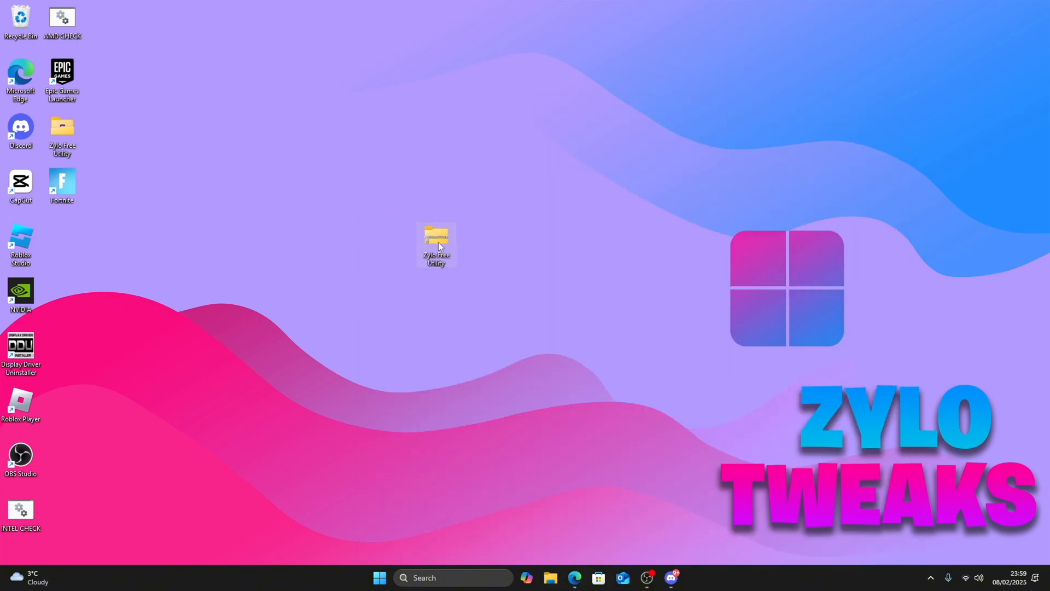
double_click(437, 240)
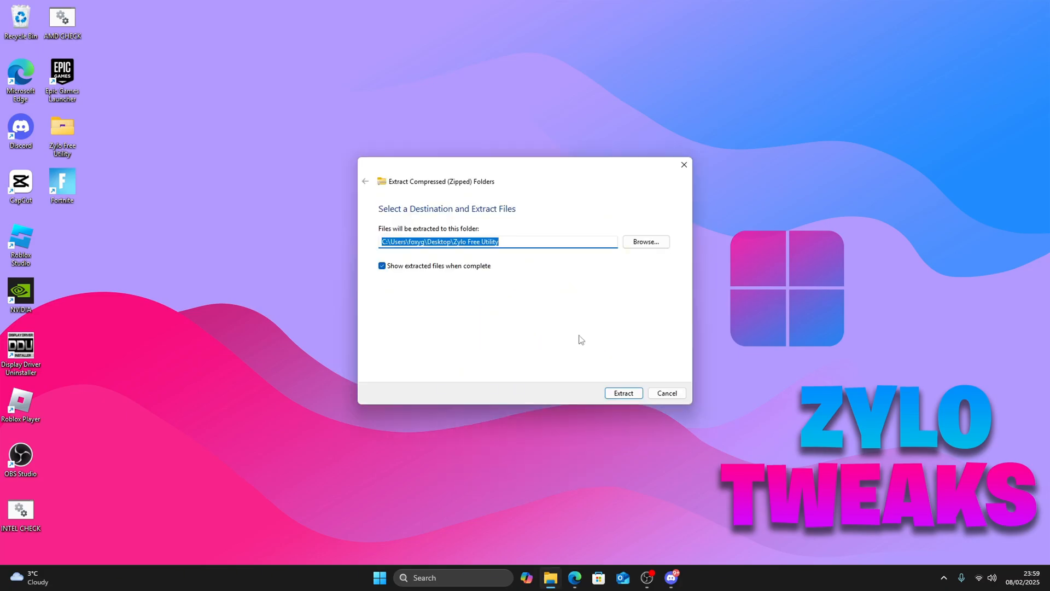
left_click(622, 392)
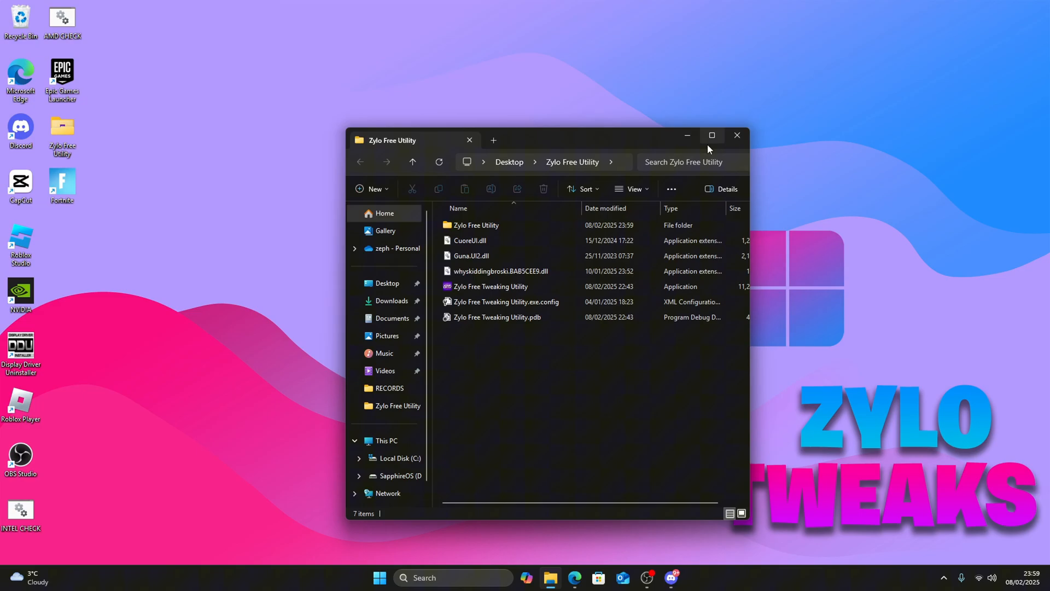
right_click(490, 285)
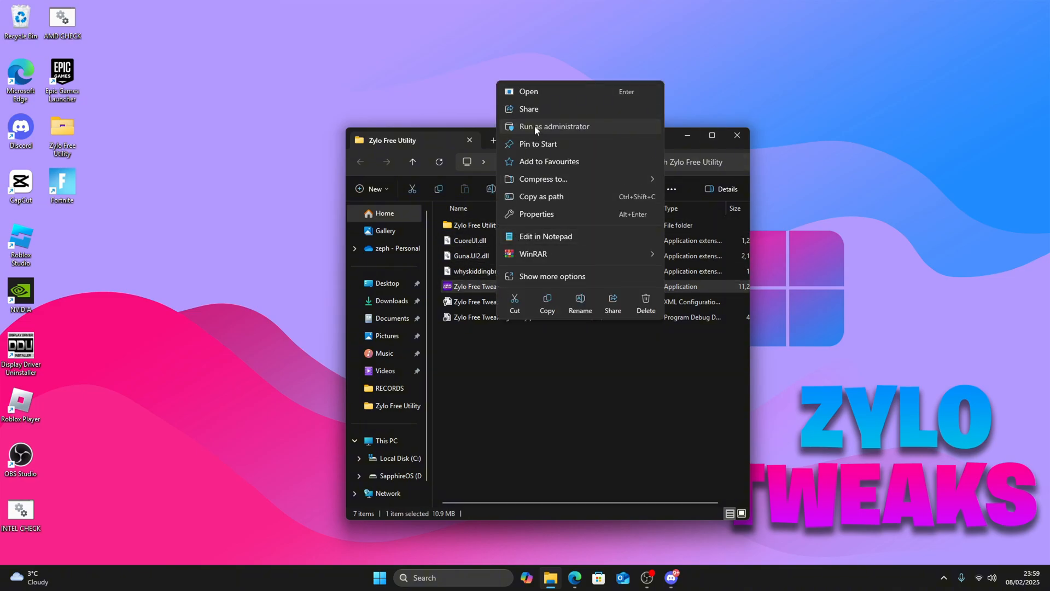
- Run Zylo Free Tweaking Utility as administrator and go to its Windows tweaks page
left_click(554, 127)
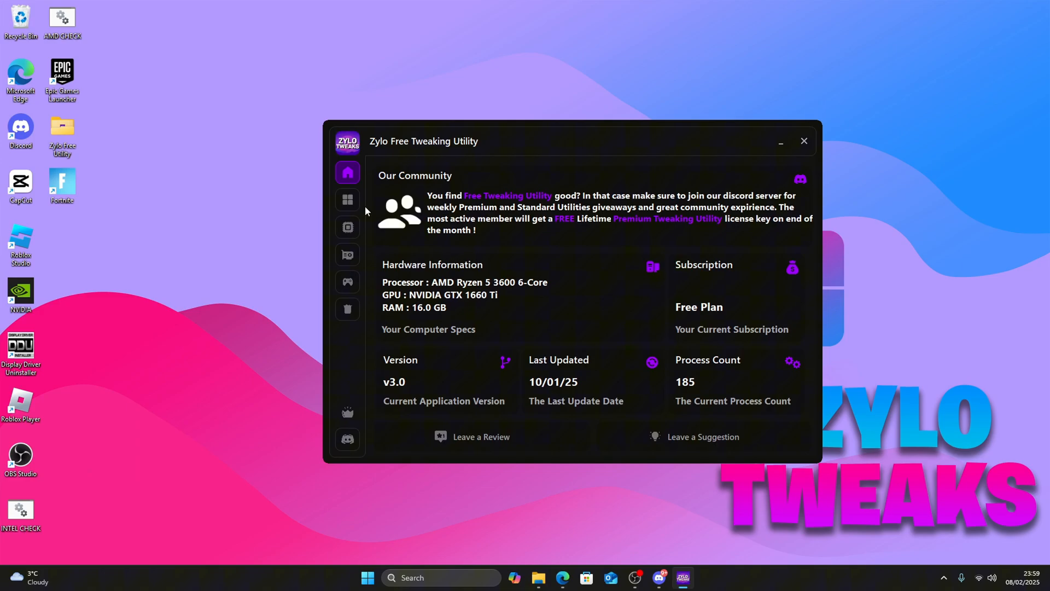
mouse_move(424, 391)
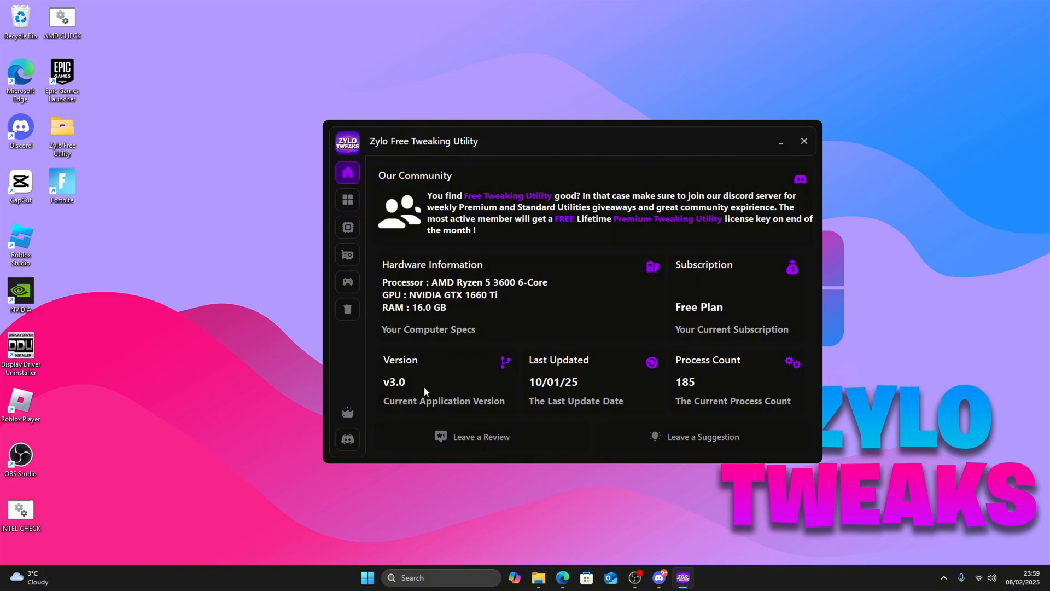
mouse_move(435, 300)
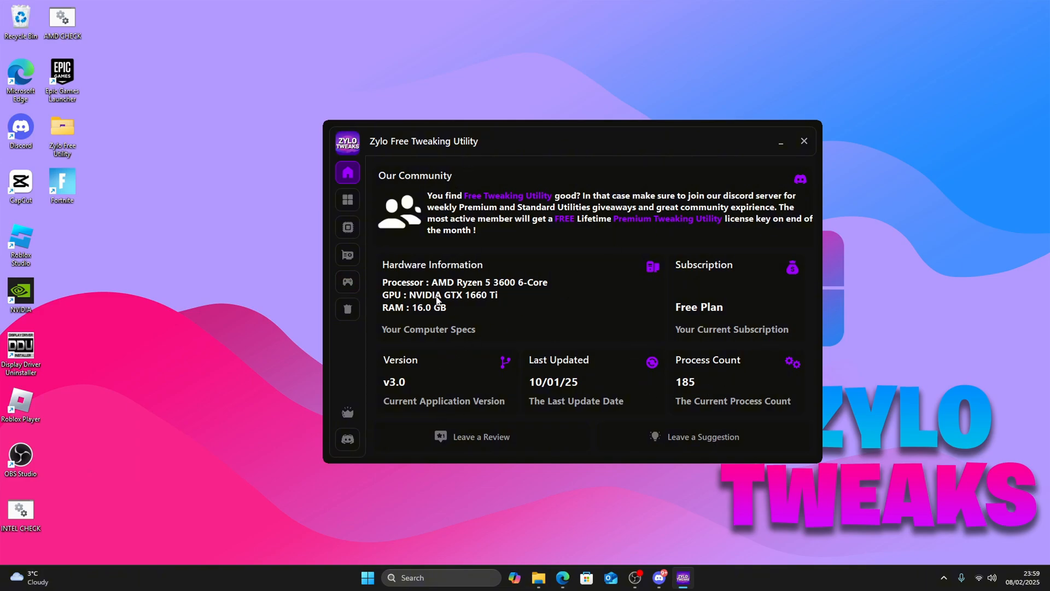
left_click(347, 199)
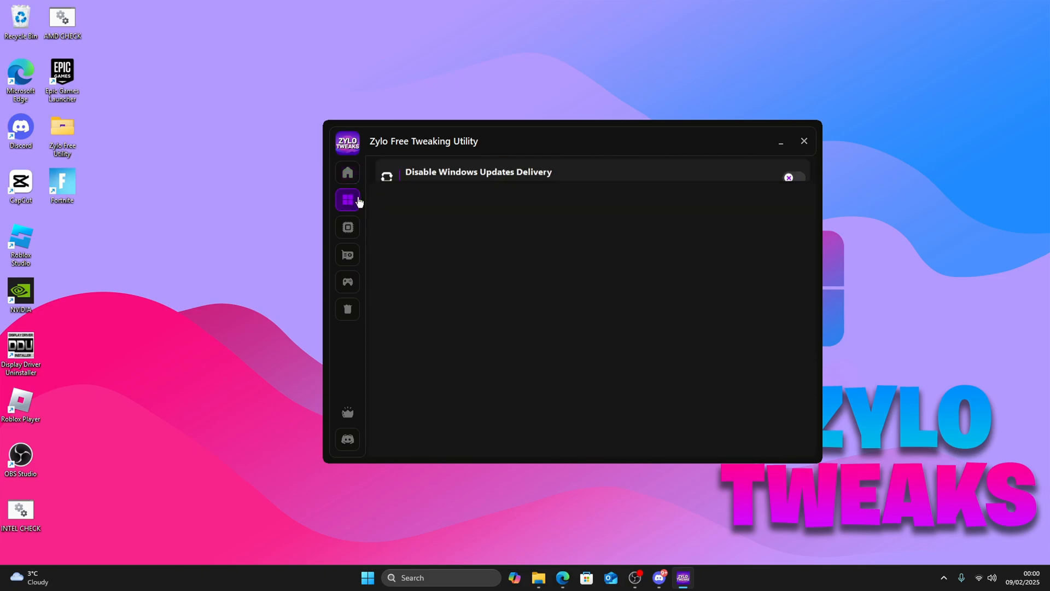
- Enable the Windows Tweaks, Windows Bloat and Disable Memory Compression general tweaks
left_click(347, 199)
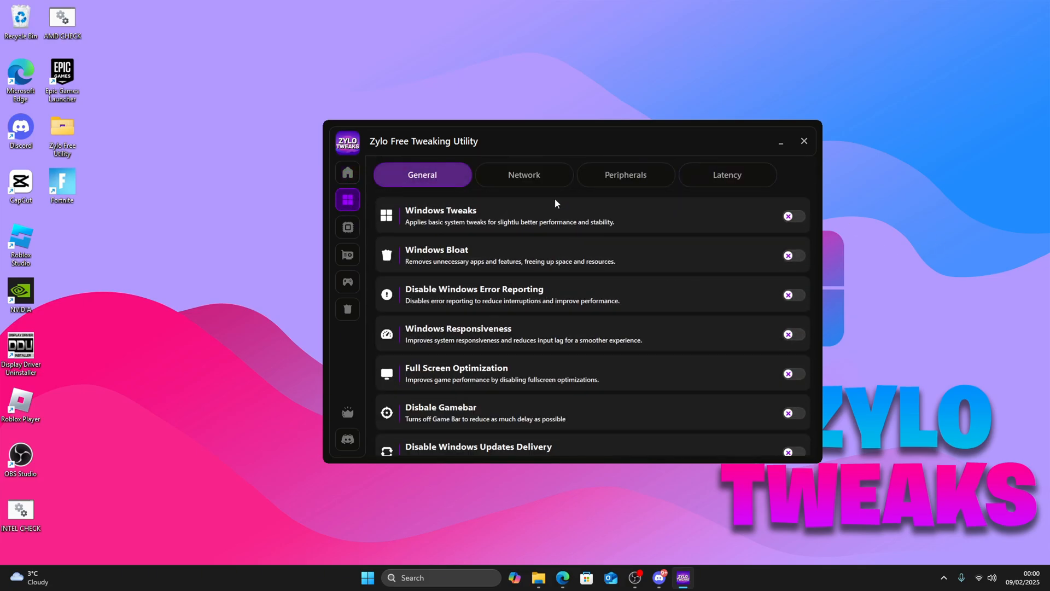
left_click(792, 216)
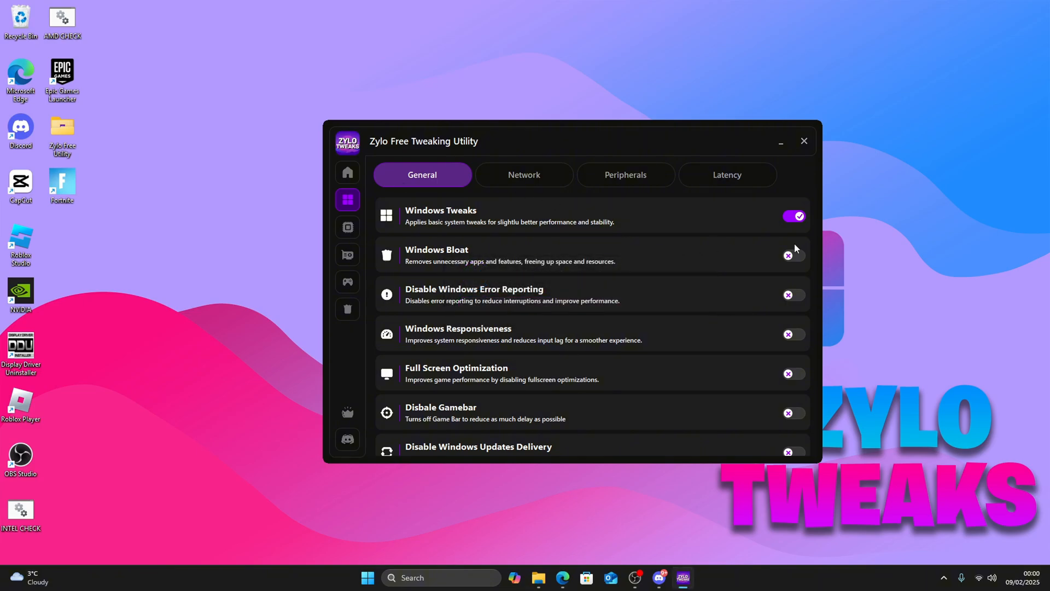
left_click(794, 216)
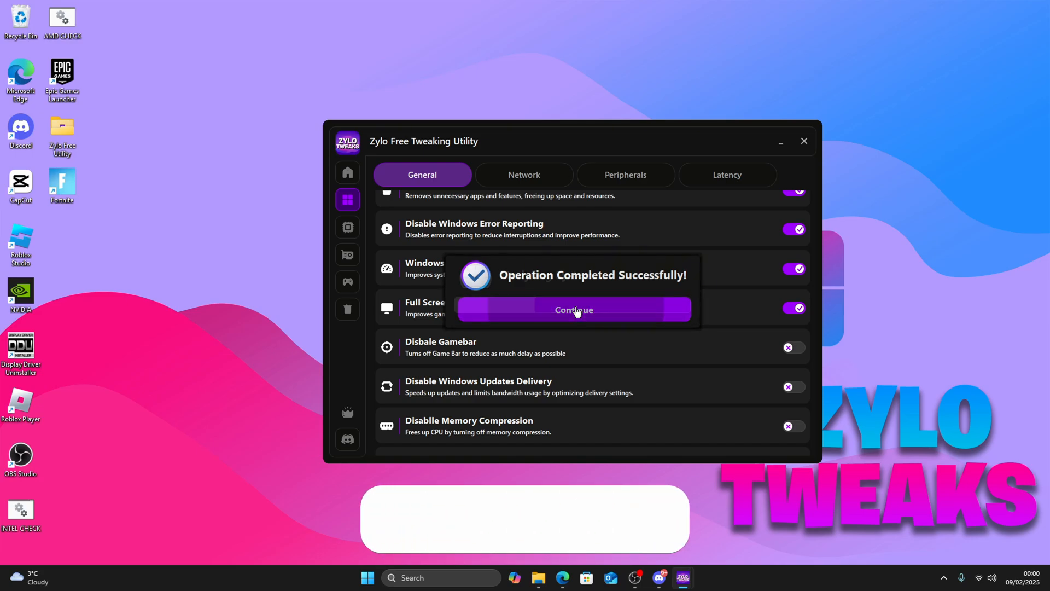
left_click(573, 310)
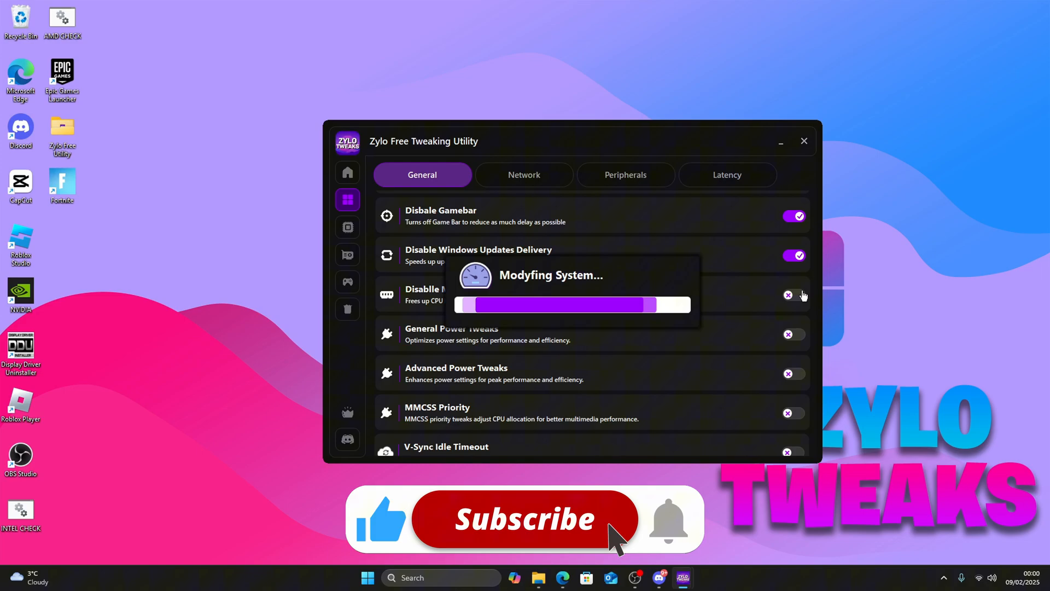
left_click(524, 519)
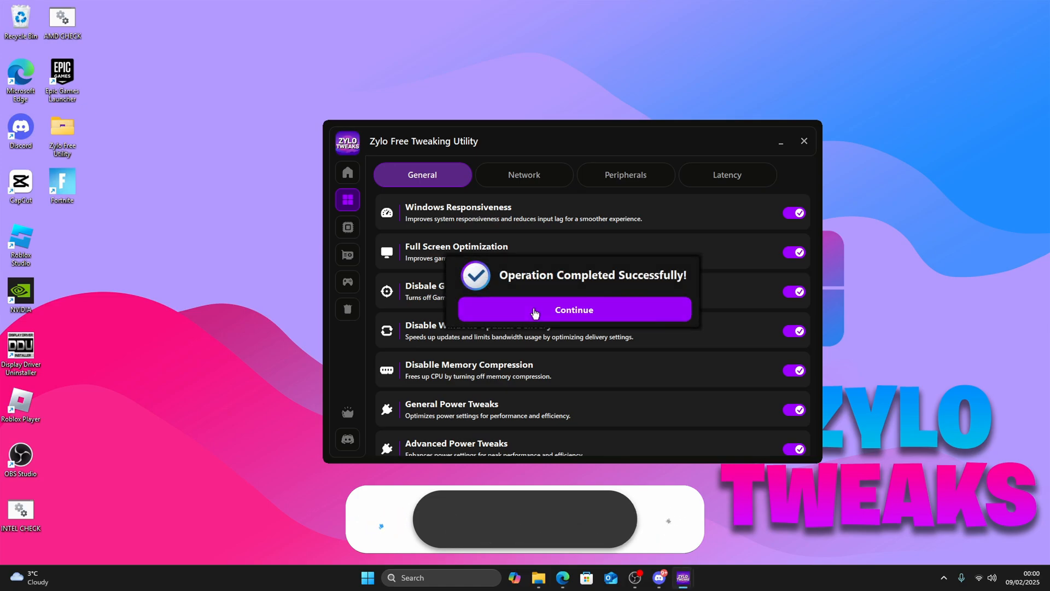
left_click(573, 310)
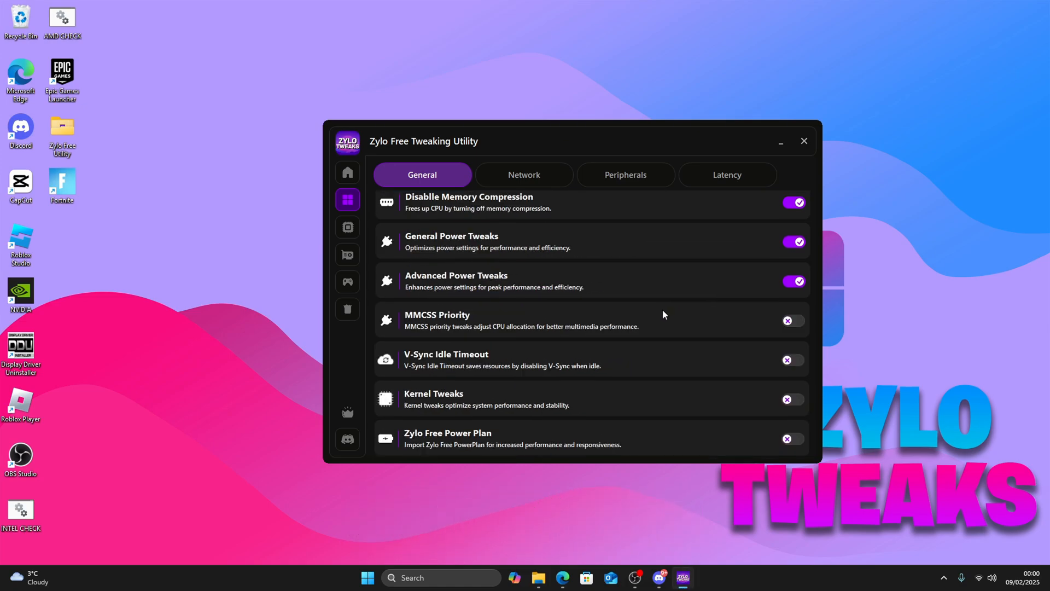
- Enable MMCSS Priority and V-Sync Idle Timeout, import the Zylo Free Power Plan, and show Network tweaks
left_click(793, 320)
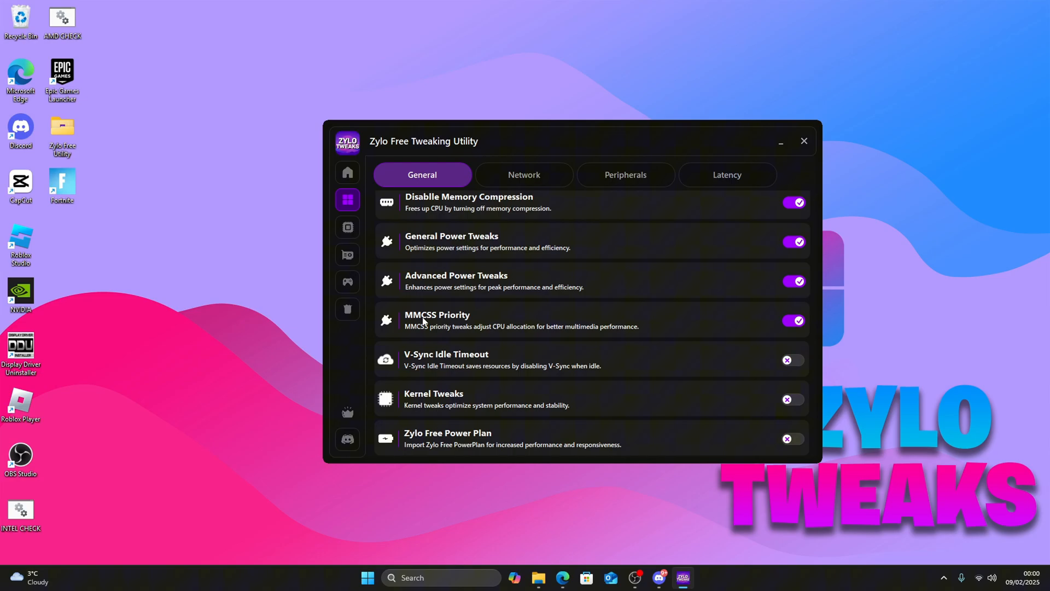
mouse_move(794, 362)
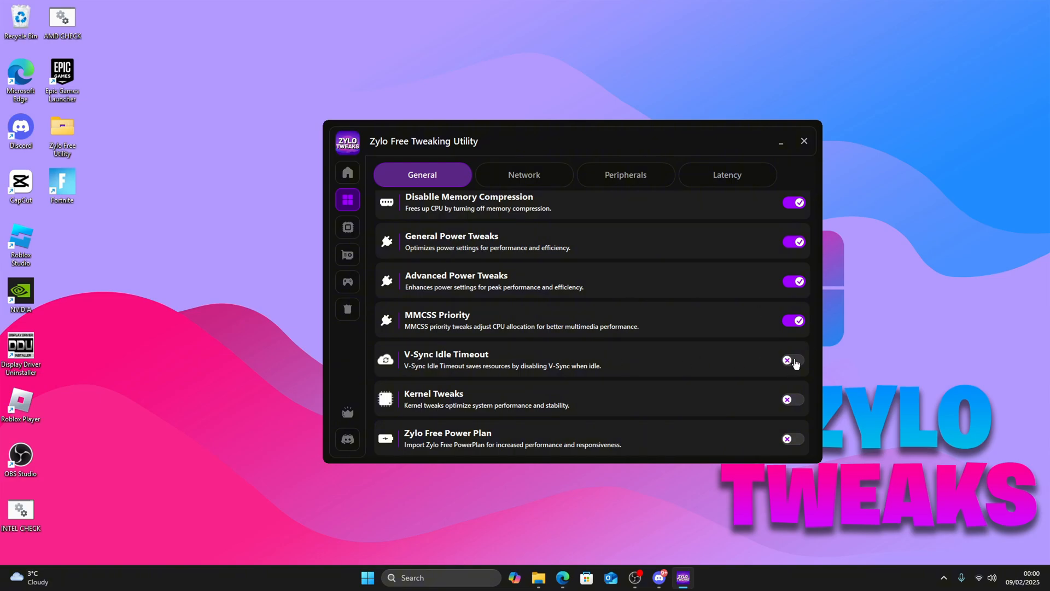
left_click(792, 360)
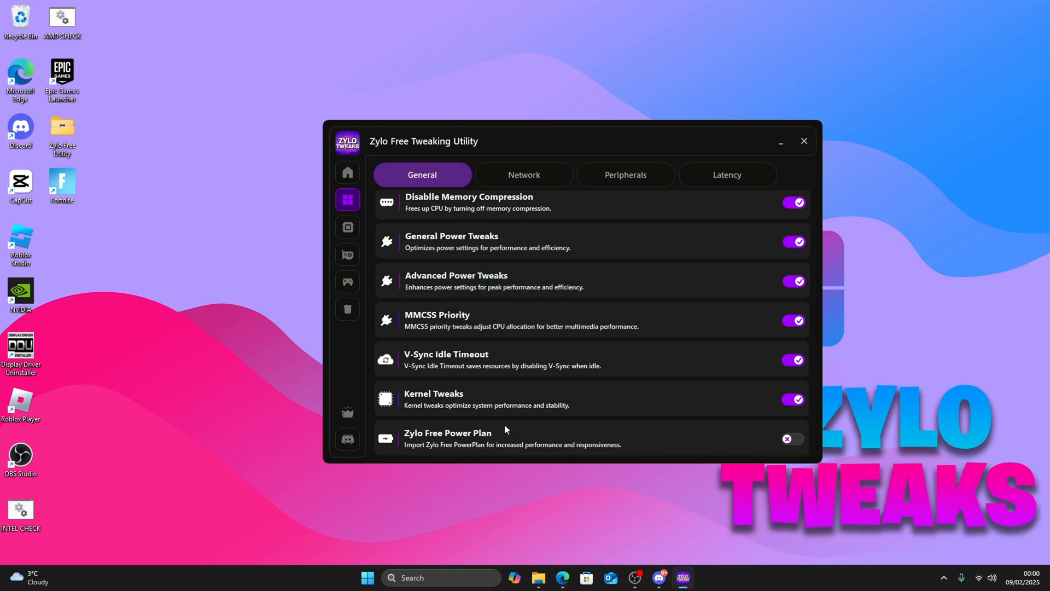
mouse_move(511, 441)
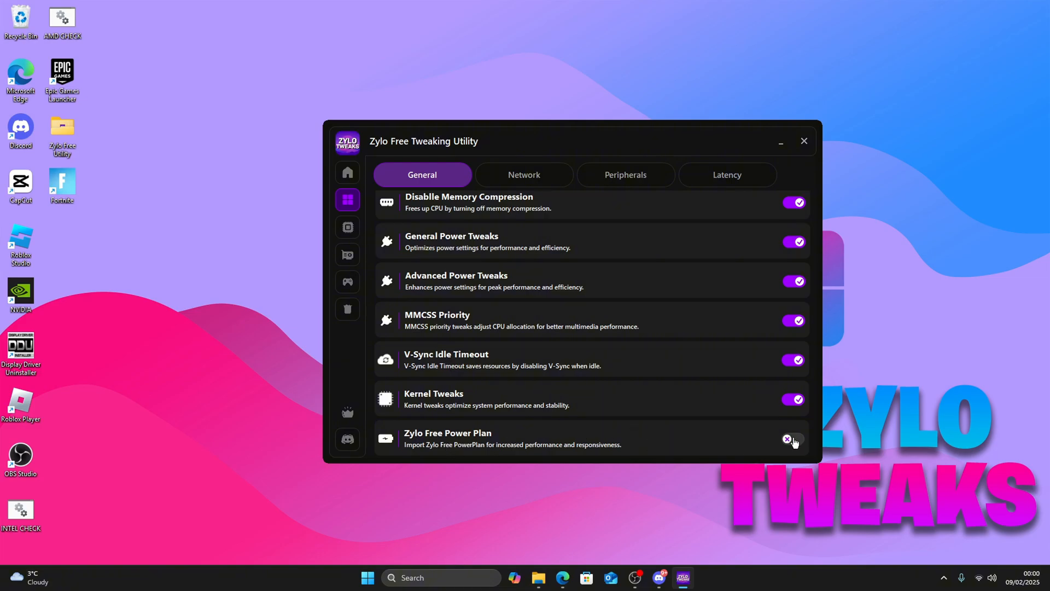
left_click(793, 438)
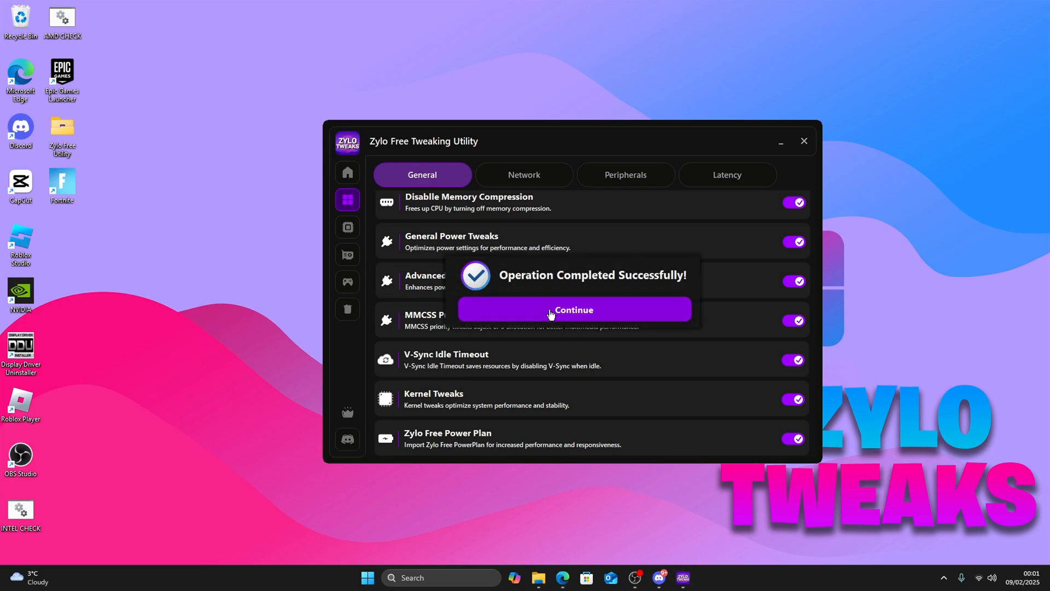
left_click(573, 309)
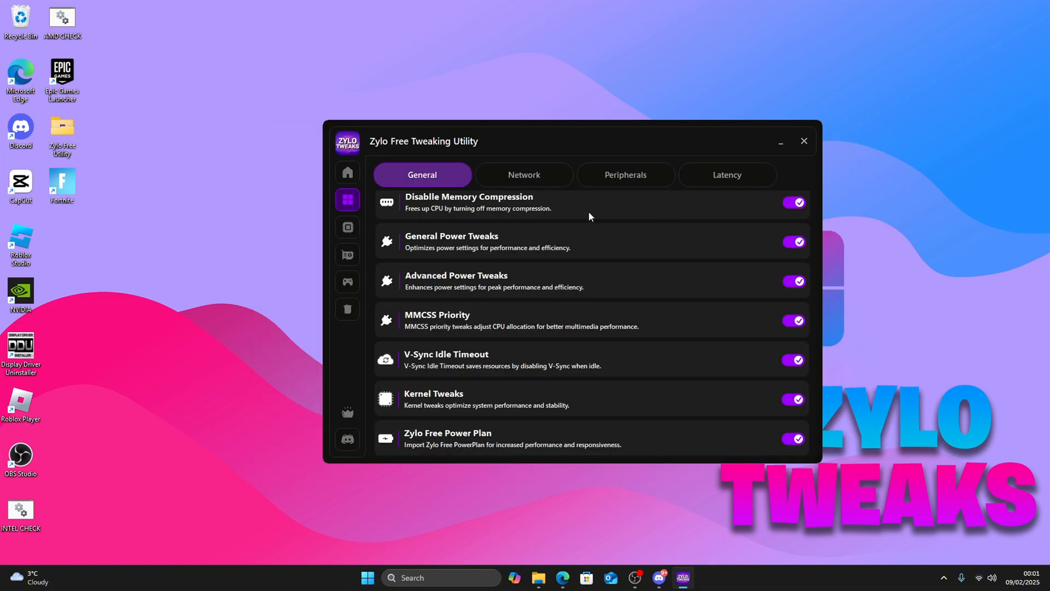
left_click(524, 175)
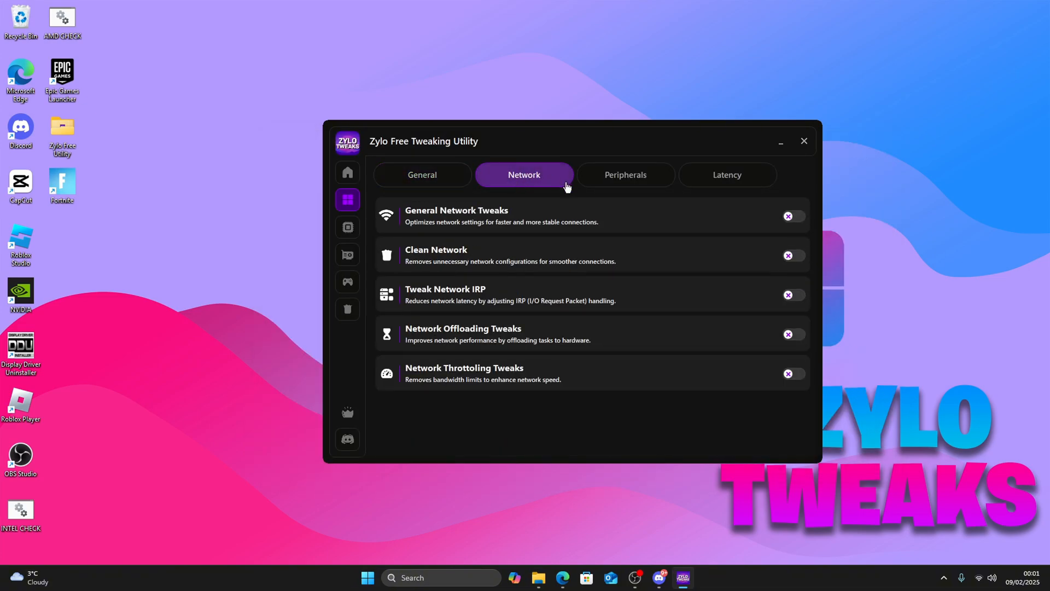
- Switch on General Network Tweaks and the remaining network tweaks
left_click(793, 216)
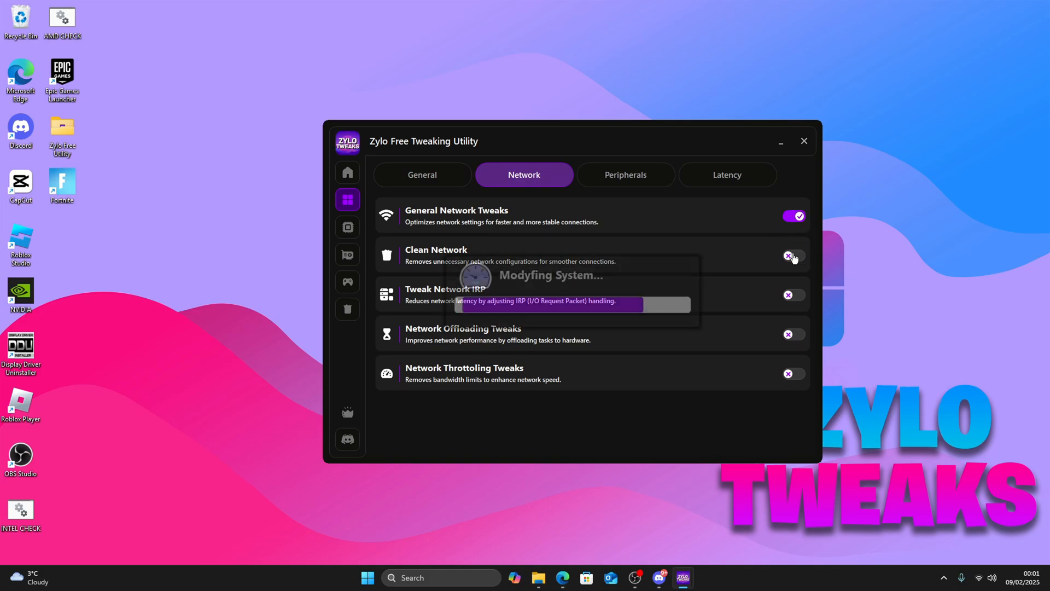
left_click(794, 254)
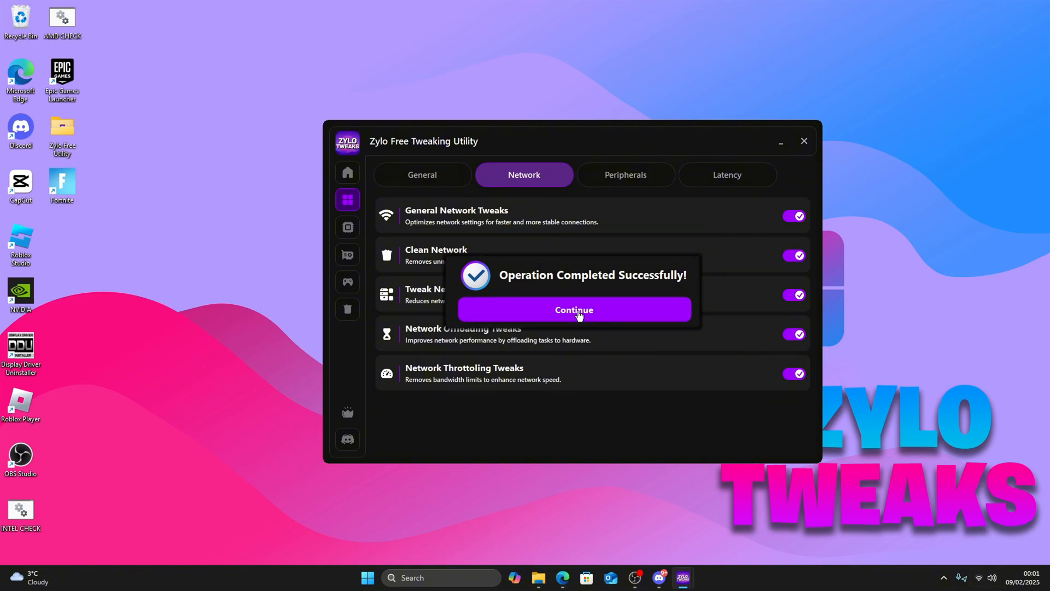
left_click(573, 309)
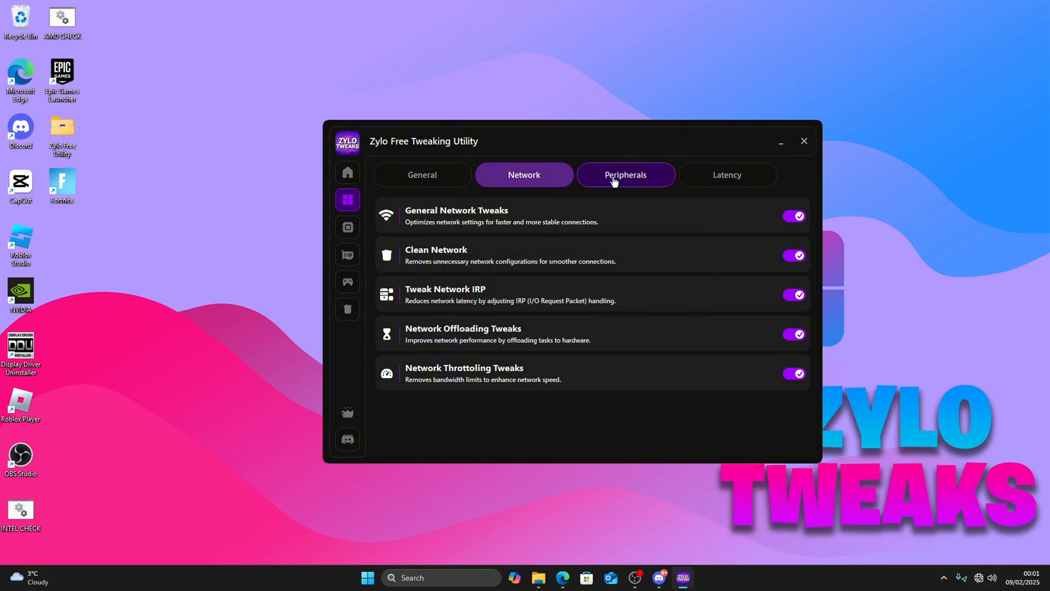
- Switch on all Peripherals tweaks, then all Latency tweaks
left_click(624, 175)
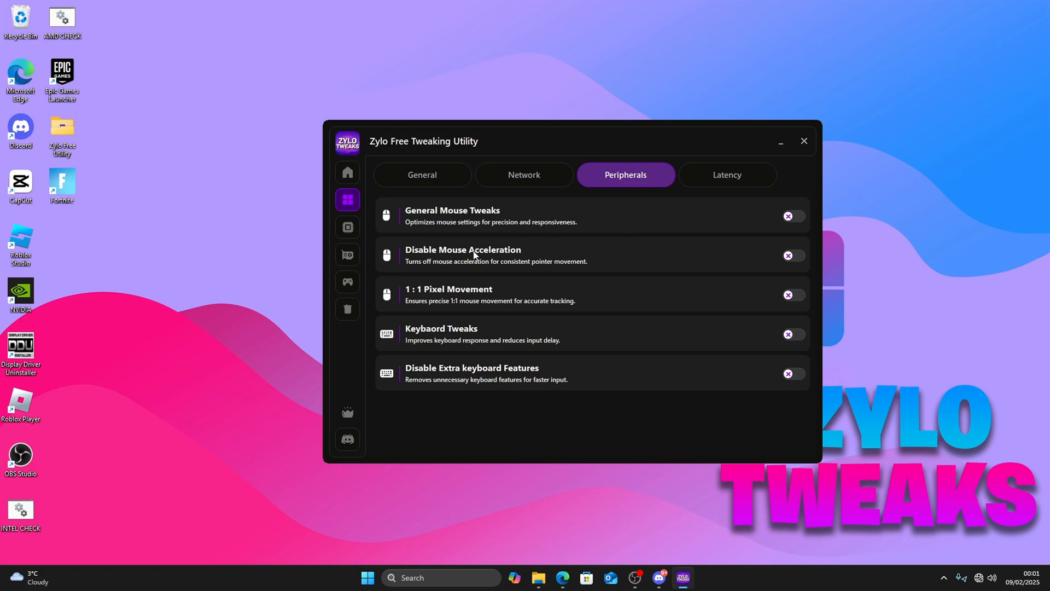
mouse_move(466, 285)
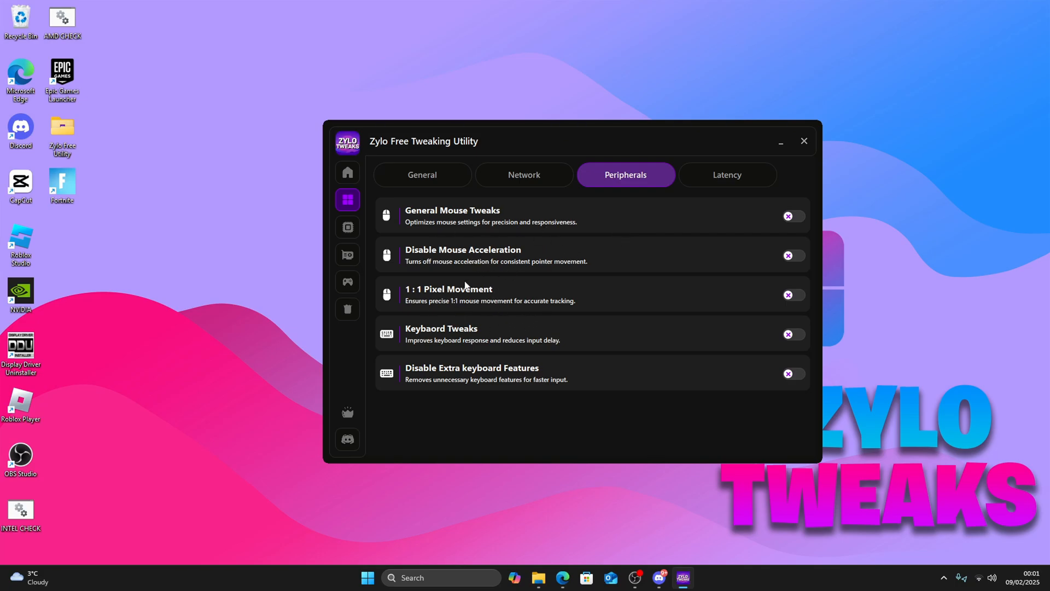
mouse_move(851, 303)
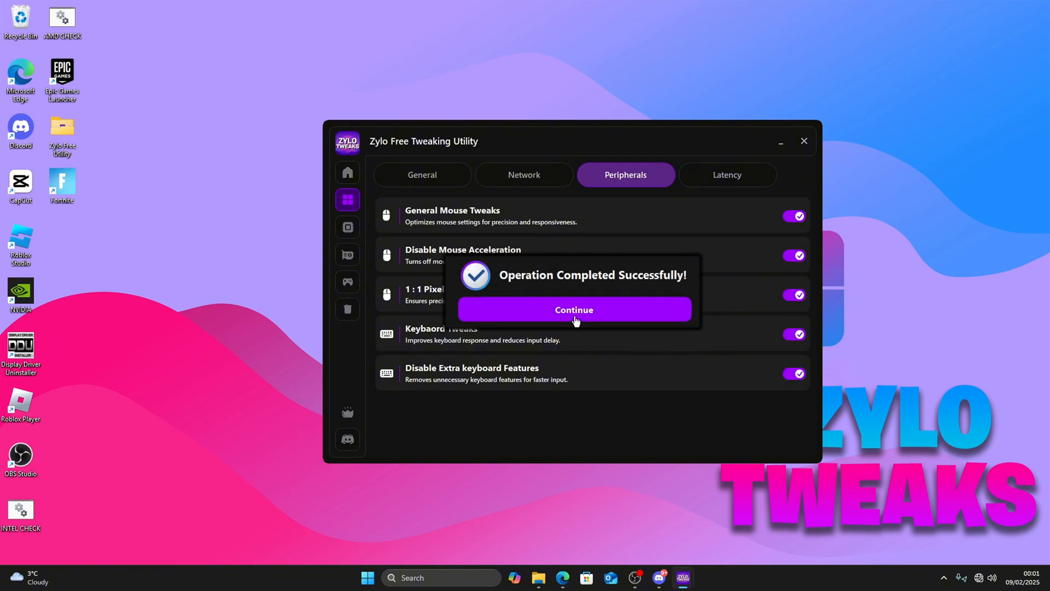
left_click(574, 310)
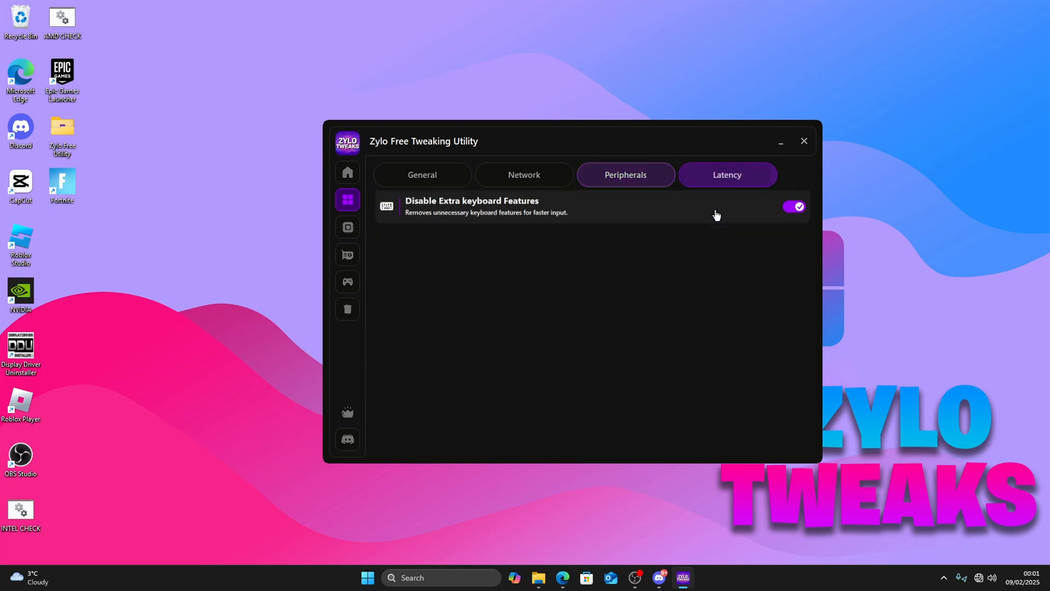
left_click(726, 175)
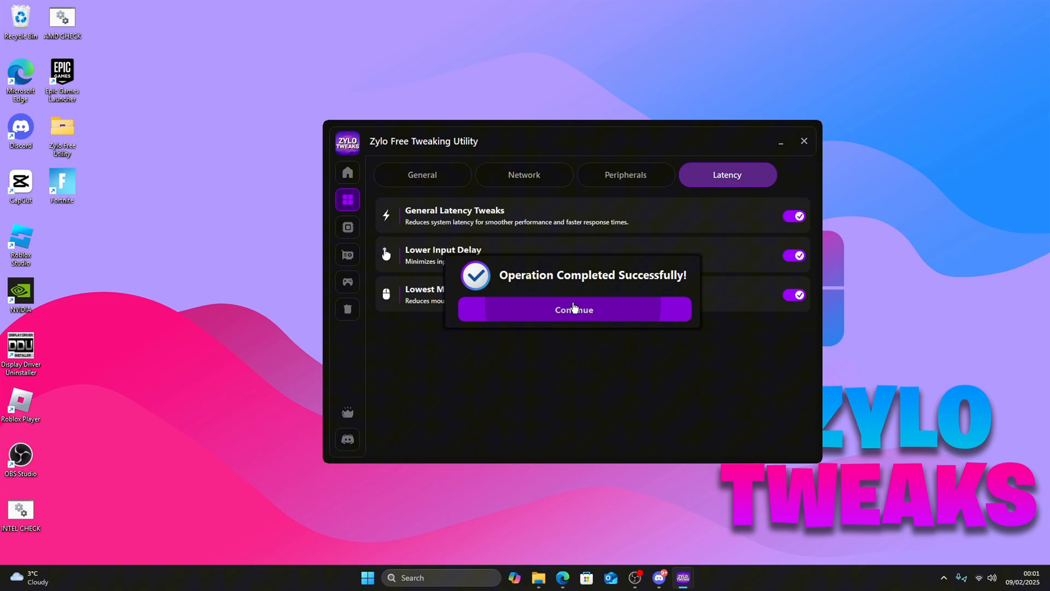
left_click(572, 309)
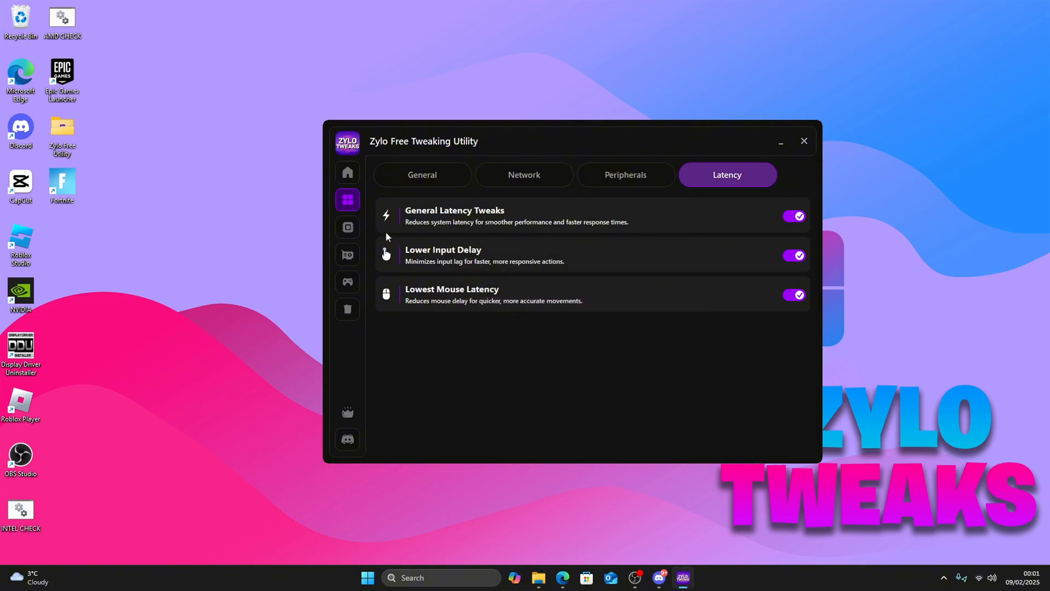
- Confirm the processor on Home, enable AMD CPU Tweaks, and move to the GPU tweaks
left_click(347, 227)
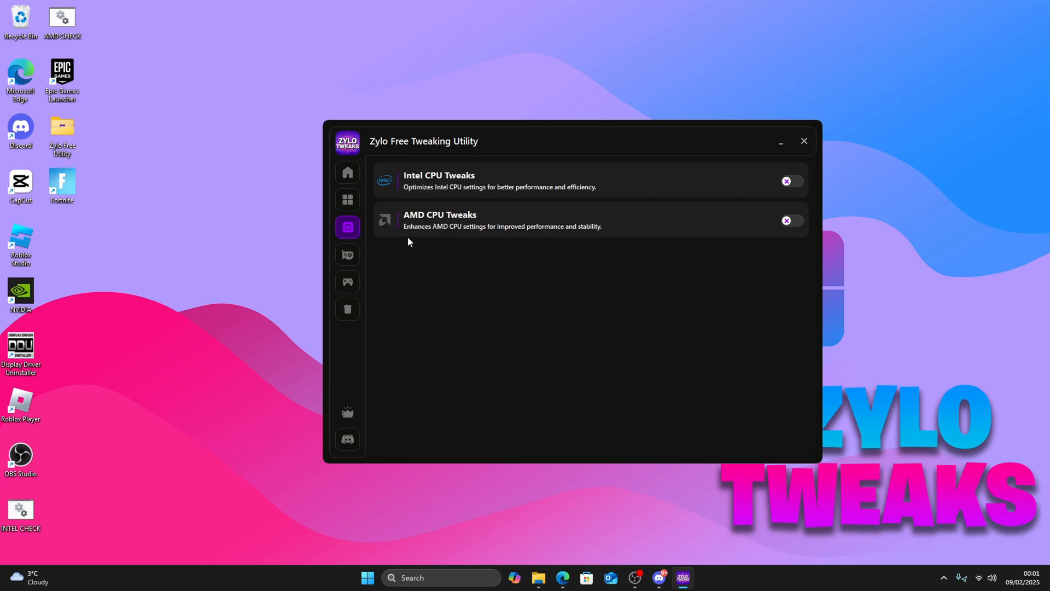
left_click(348, 172)
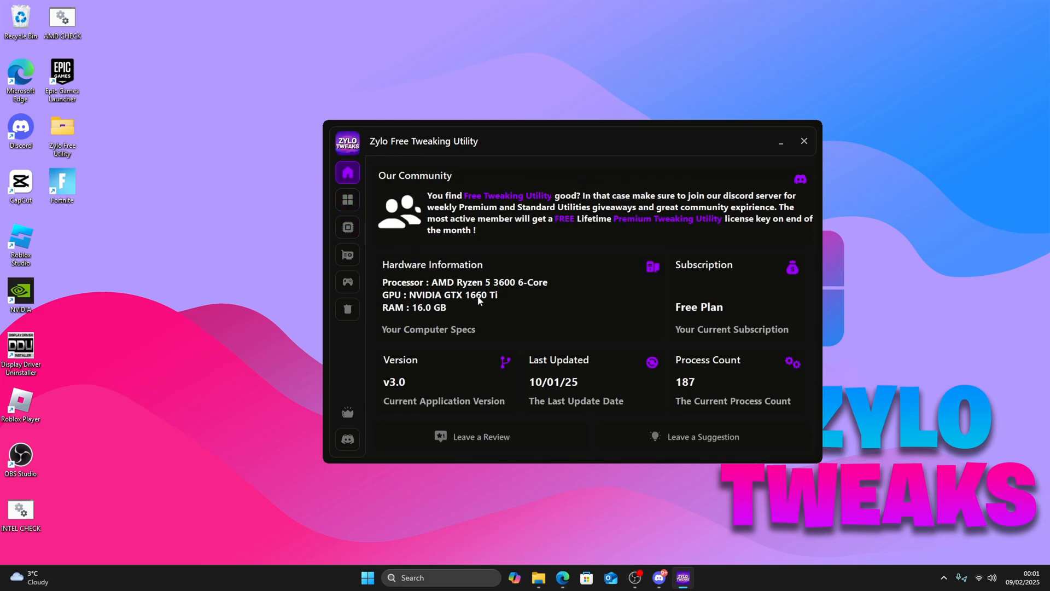
left_click(348, 228)
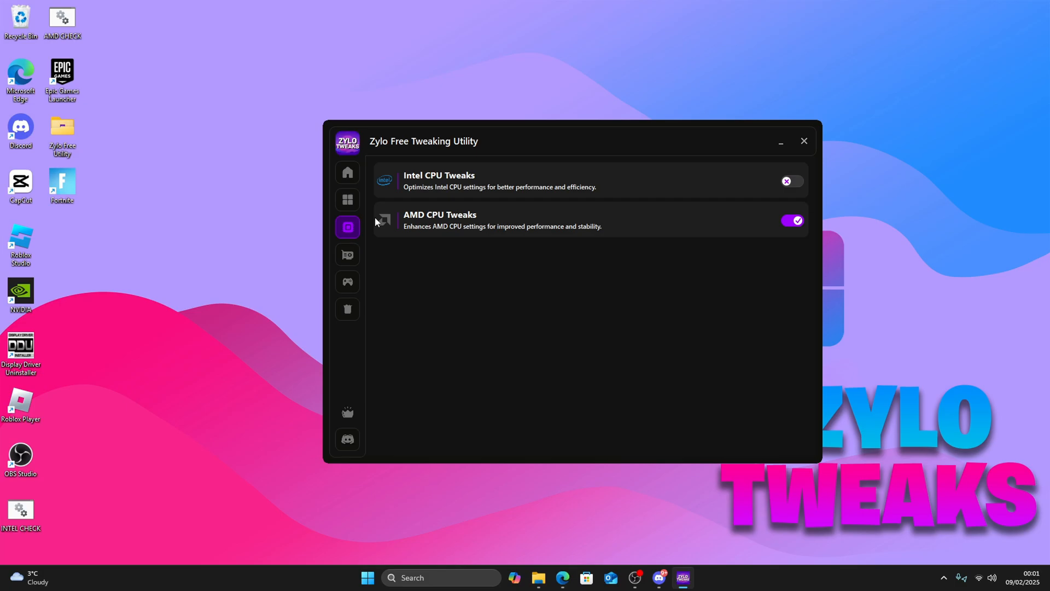
left_click(348, 255)
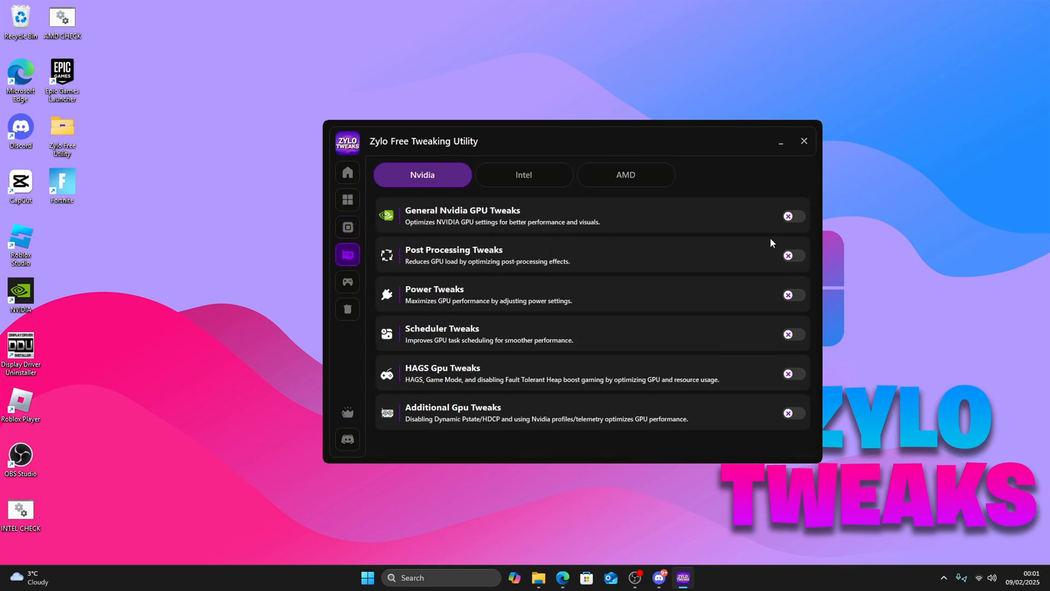
- Switch on the Nvidia GPU tweaks and go to the game boosters page
left_click(793, 215)
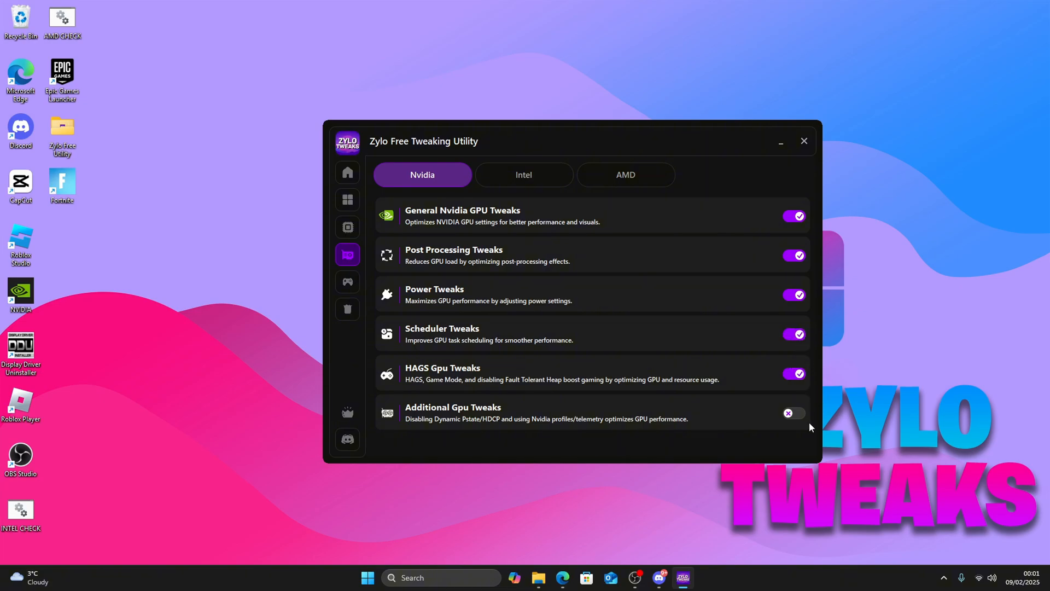
left_click(794, 412)
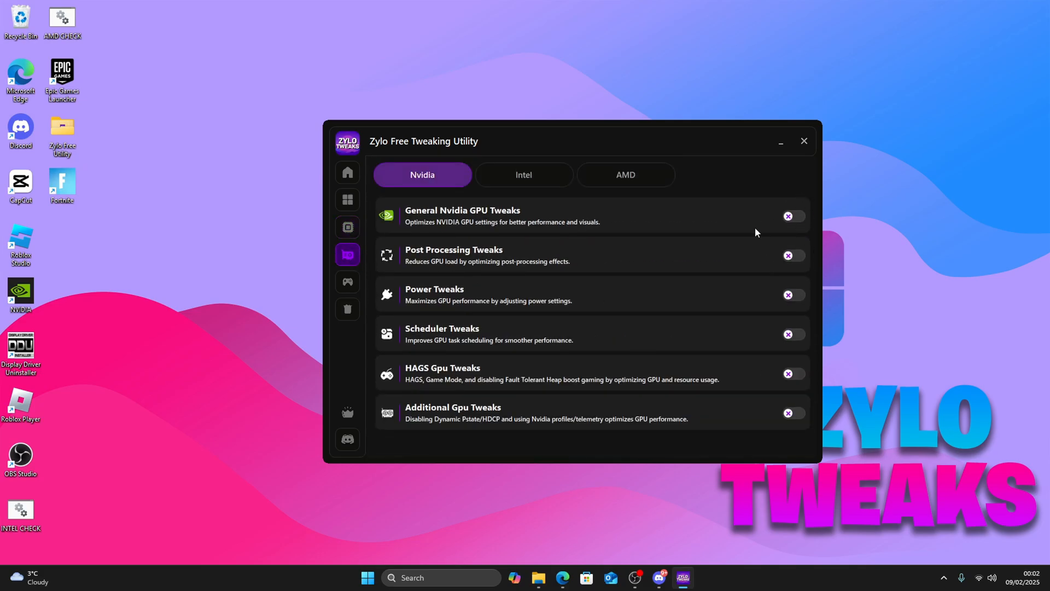
mouse_move(223, 174)
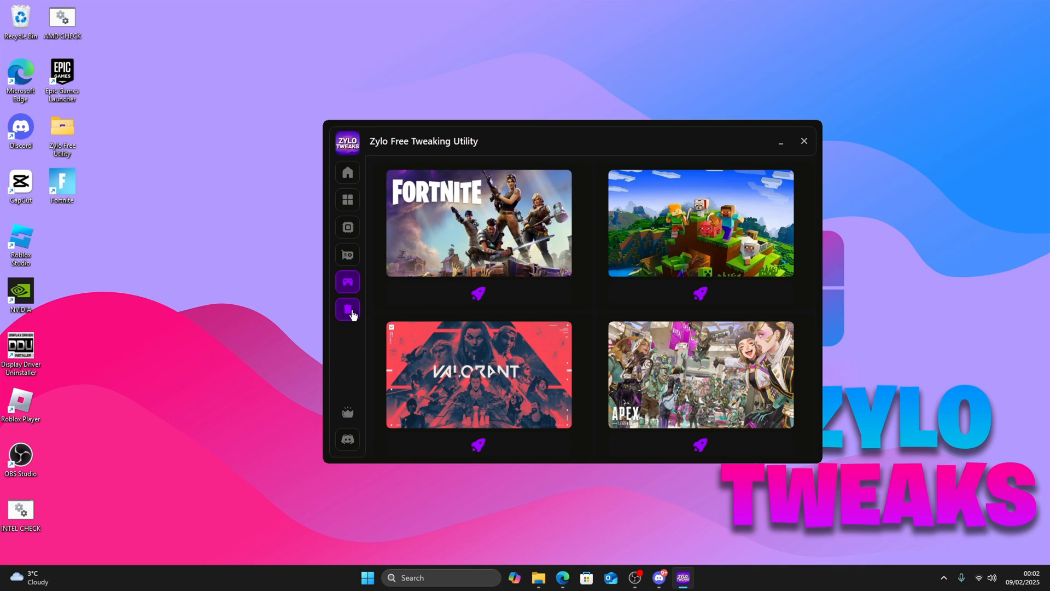
- Enable all four cleanup options and launch the Chris Titus Tech Debloat Tool
left_click(347, 308)
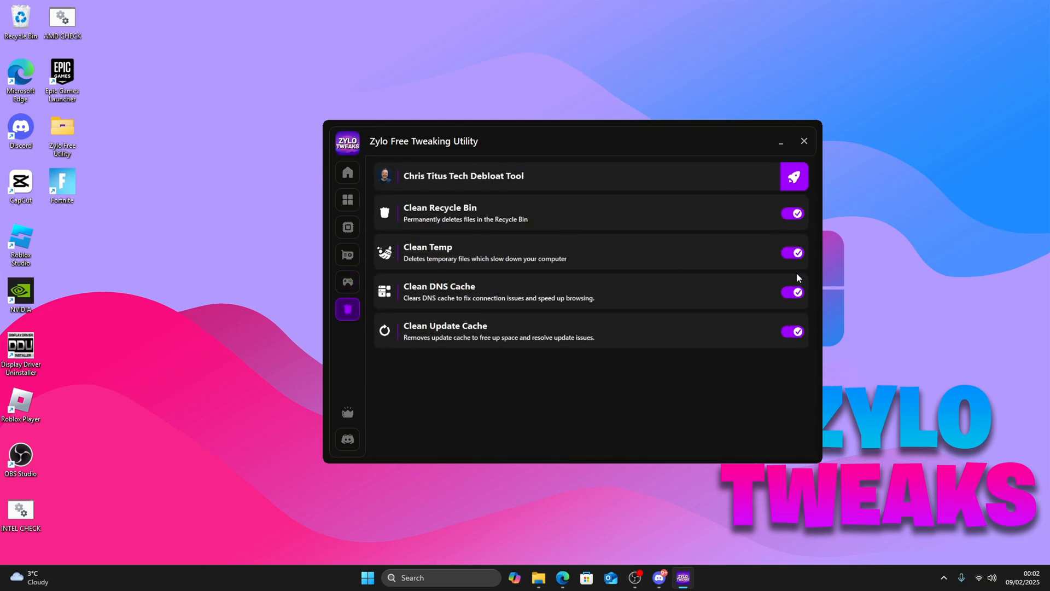
mouse_move(878, 354)
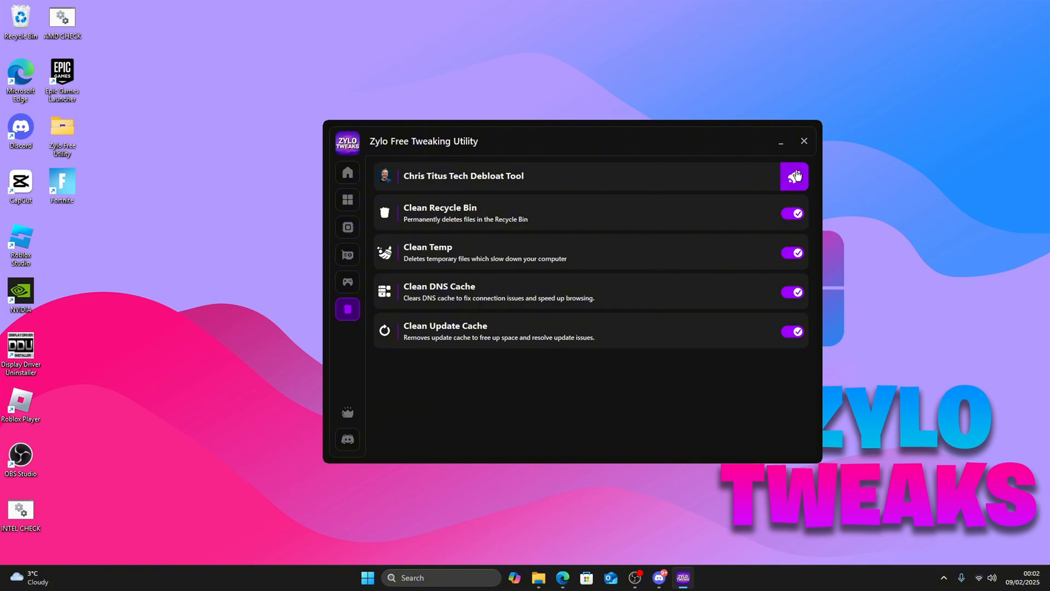
left_click(794, 175)
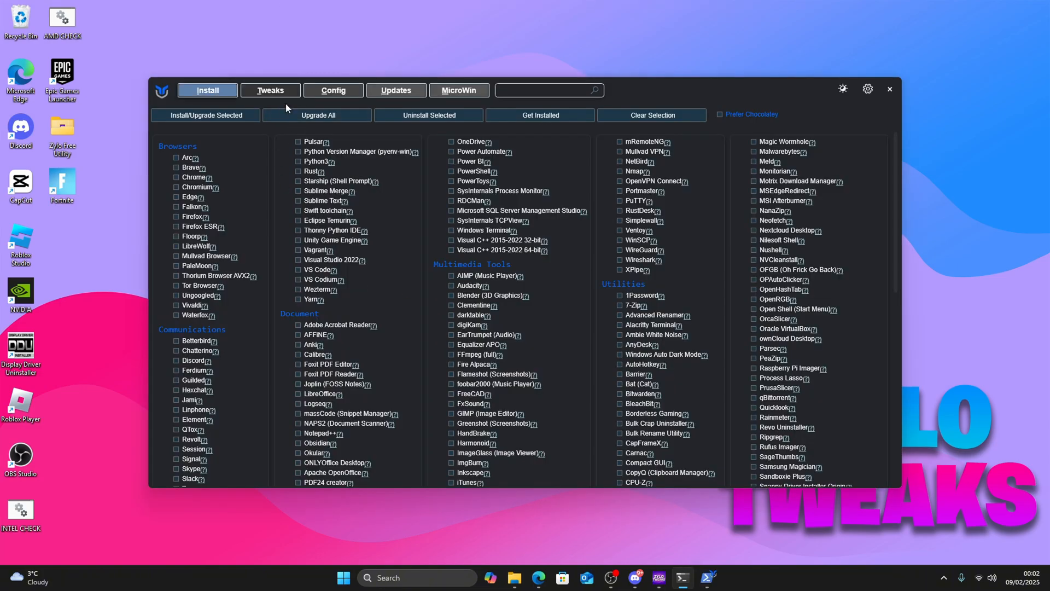
- Run WinUtil's Standard essential tweaks and dismiss the already-running-process warning
left_click(270, 89)
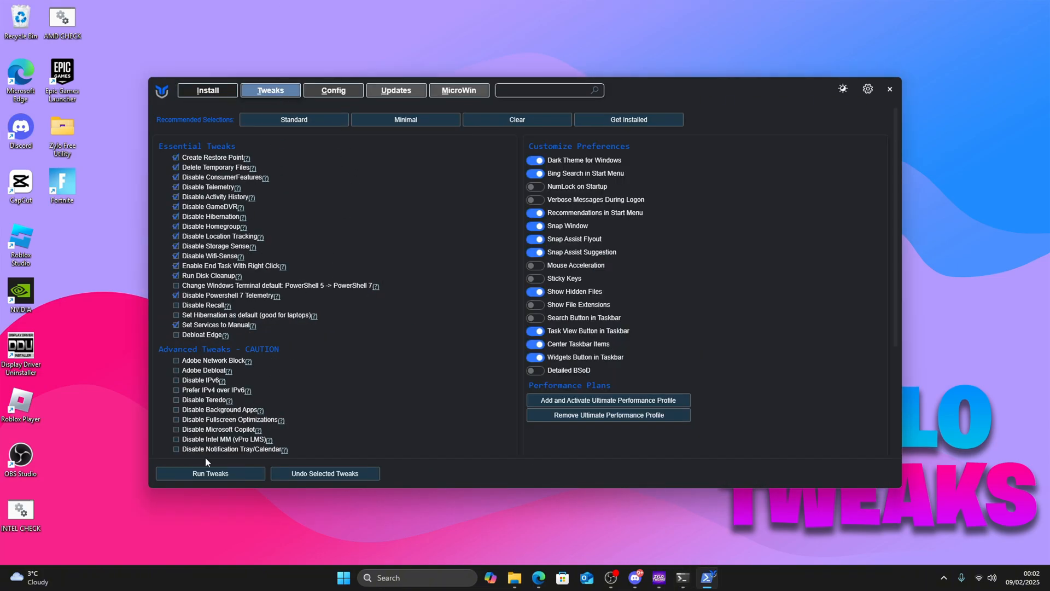
left_click(210, 473)
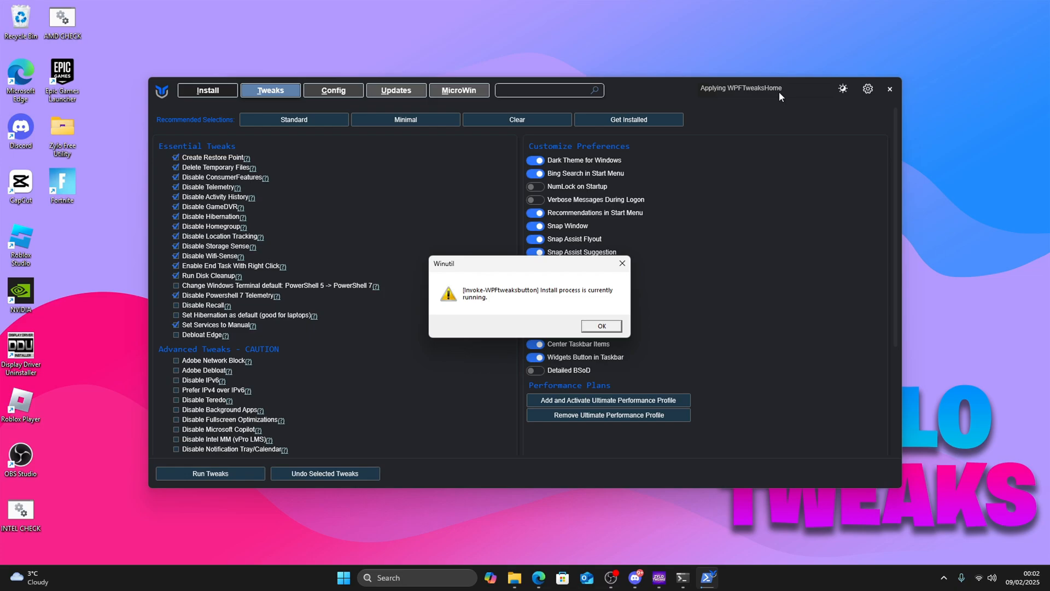
left_click(601, 326)
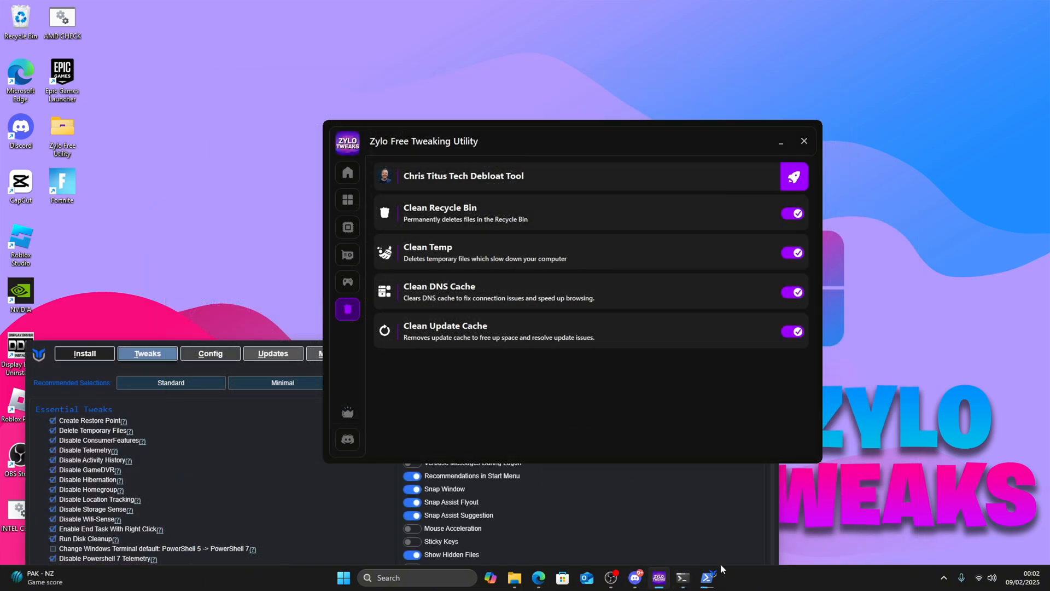
mouse_move(365, 389)
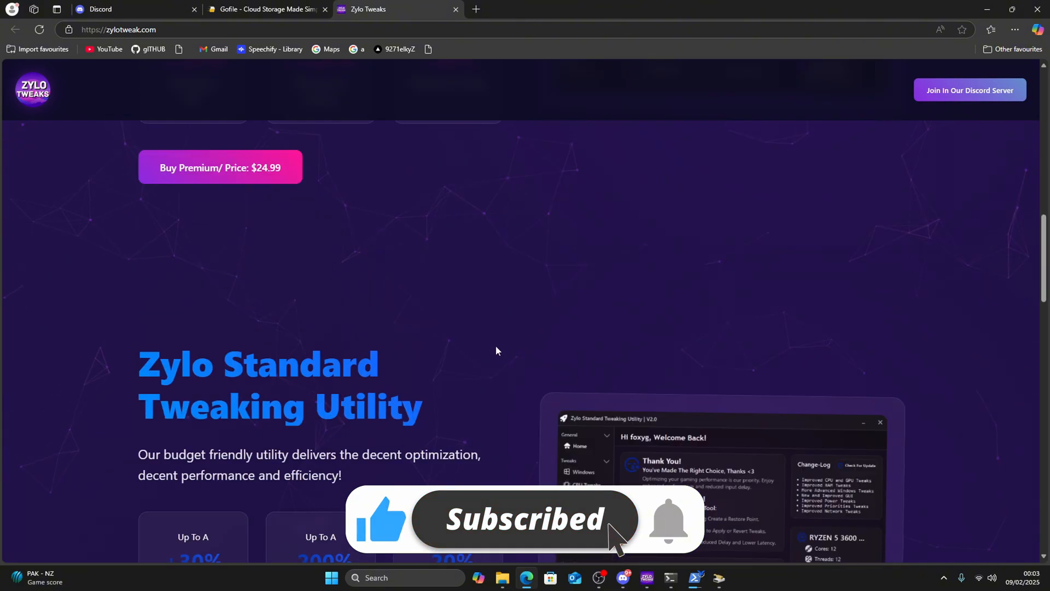
- Scroll the Zylo Tweaks site to the Standard Tweaking Utility offer at $9.99
scroll("down", 3)
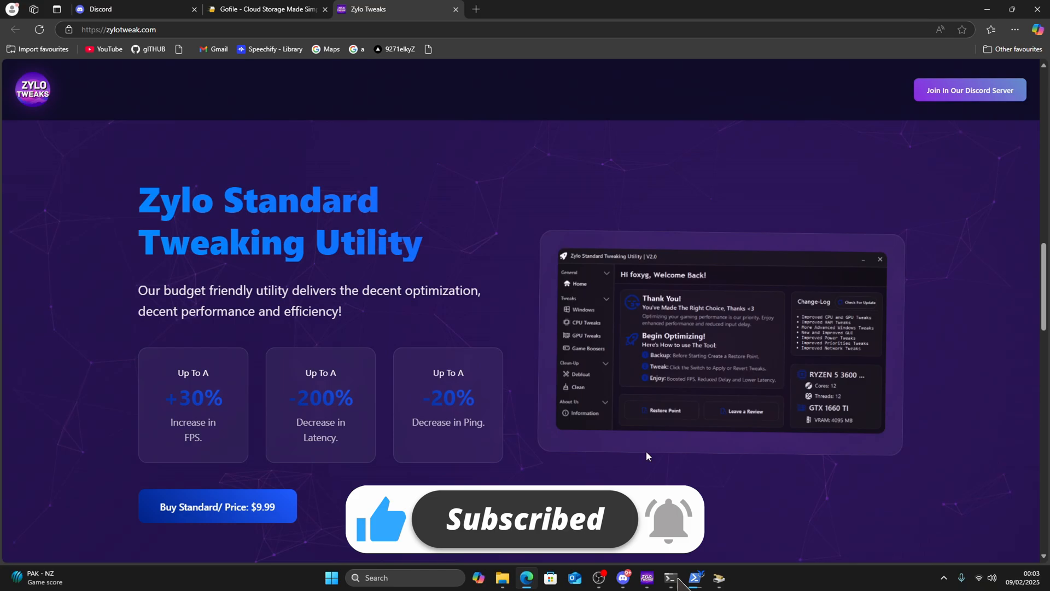